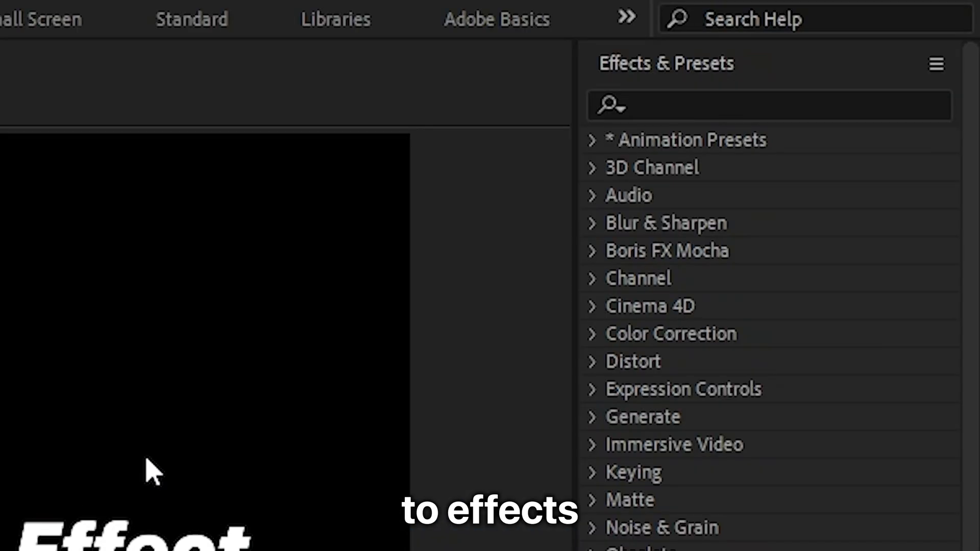
Step: Search 'slow fade' and apply the Slow Fade On preset to the caption layer
text(slow fade on)
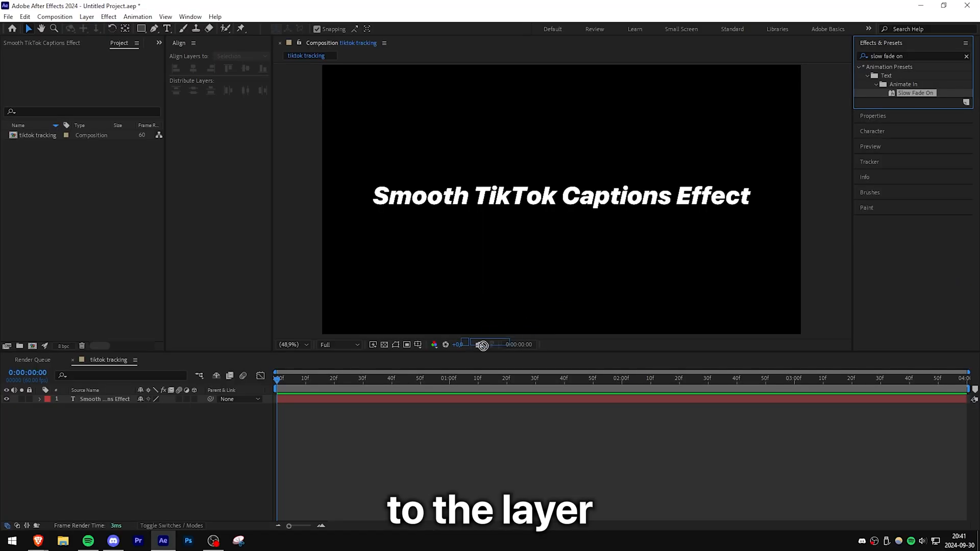
click(105, 399)
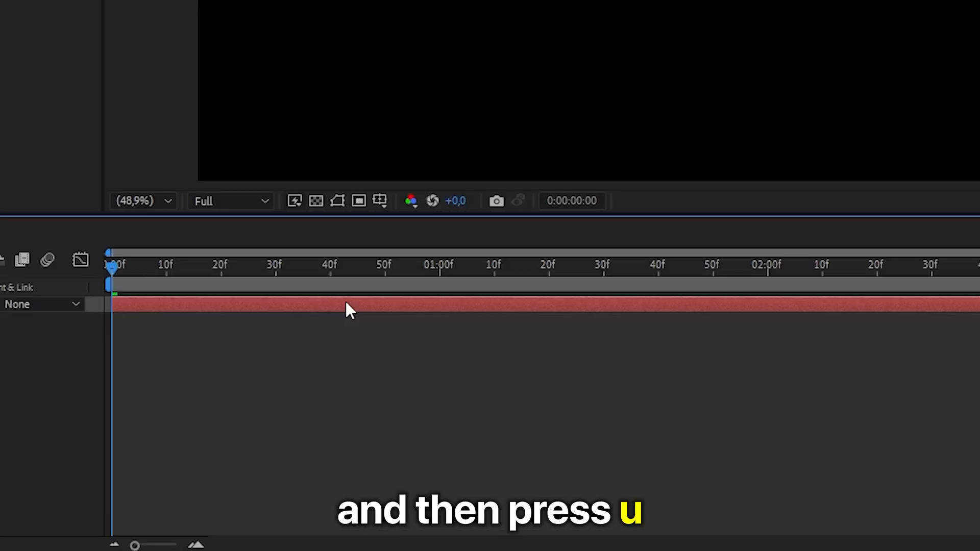
Step: Reveal the caption layer's fade-in Offset keyframes with U
key(u)
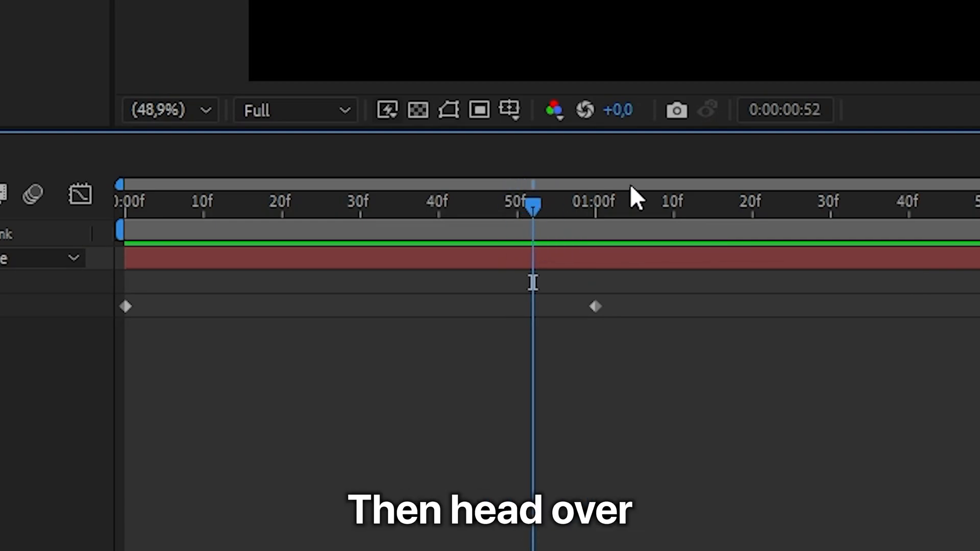
Step: Search 'fade out' and apply Fade Out Slow to the caption at frame 52
text(fade)
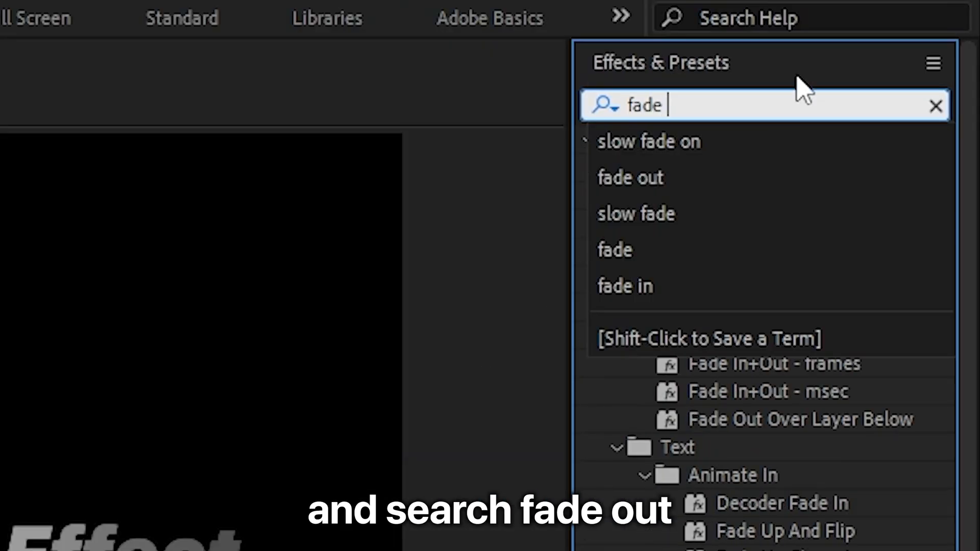
text(out)
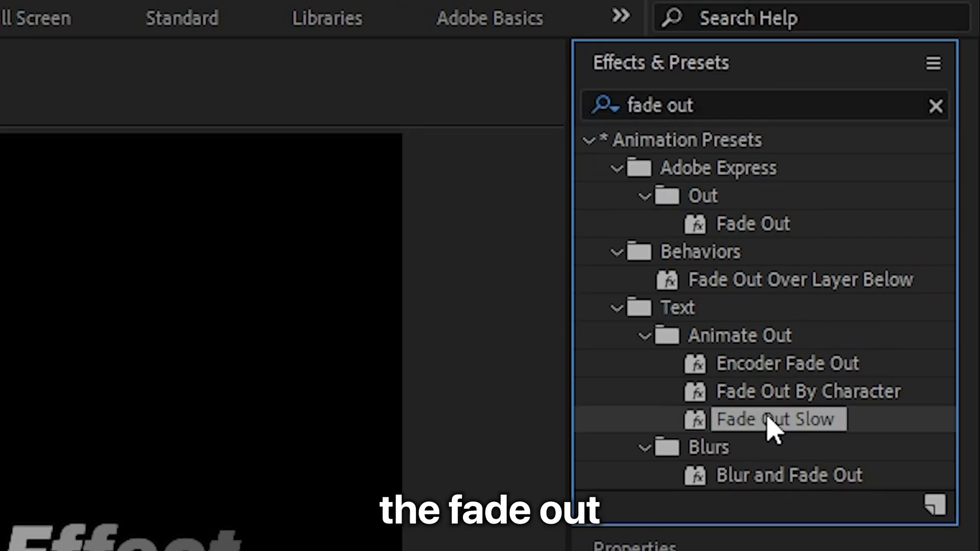
double_click(776, 419)
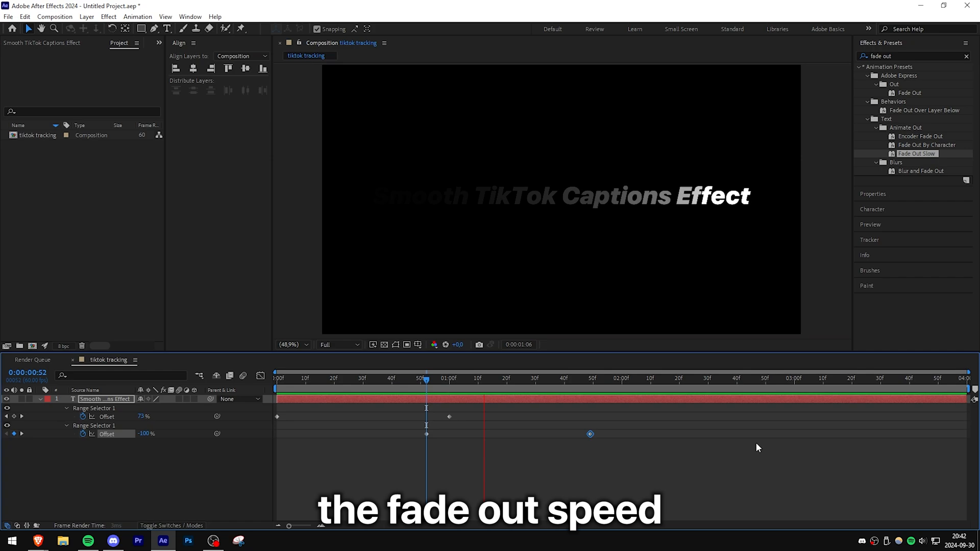
Step: Drag Range Selector 2's last Offset keyframe to set the fade-out speed
click(693, 378)
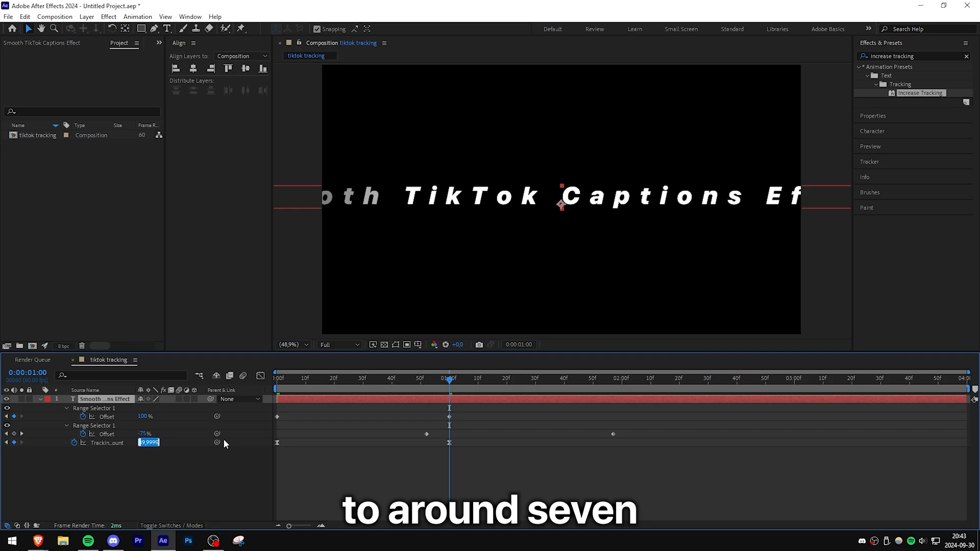
Step: Enter 7 as the Tracking Amount at the second keyframe
text(7)
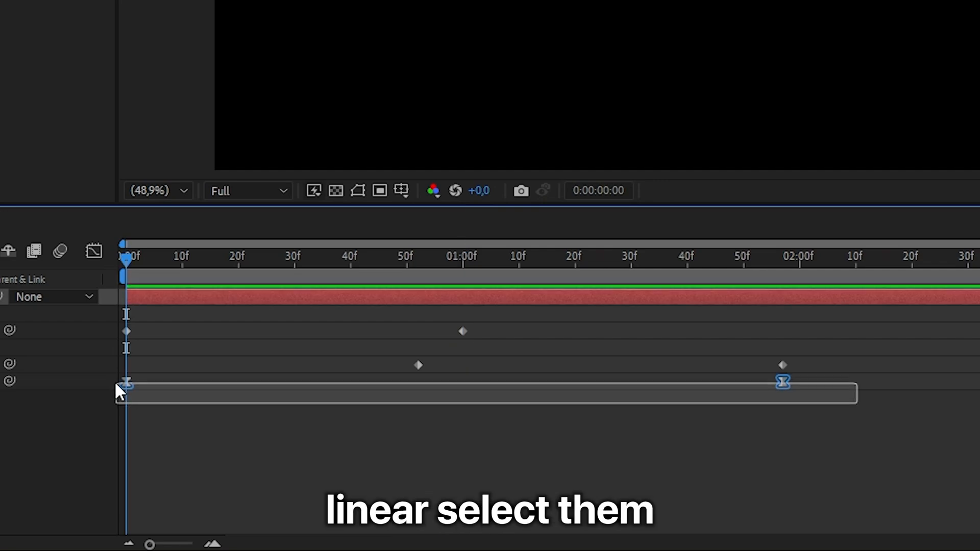
Step: Marquee-select the two Tracking Amount keyframes at zero and near two seconds
click(127, 381)
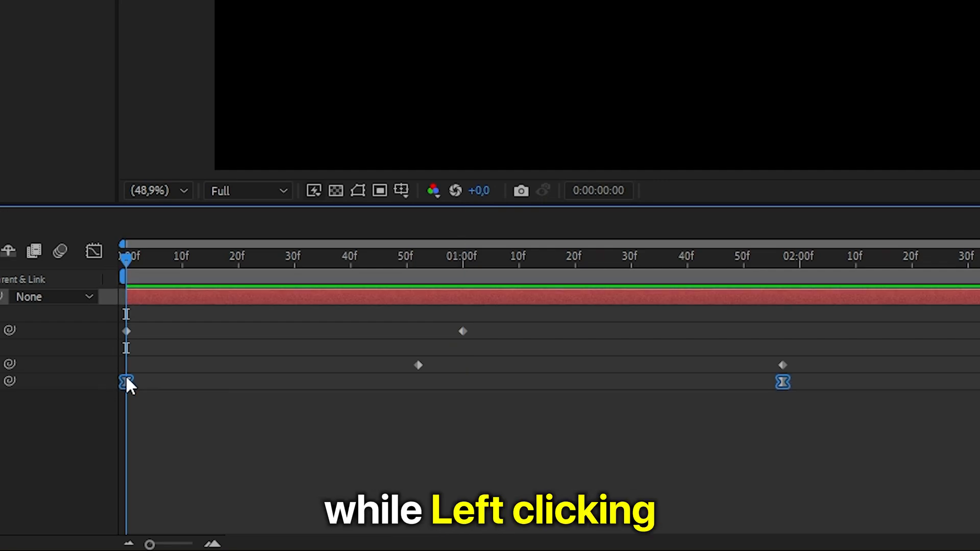